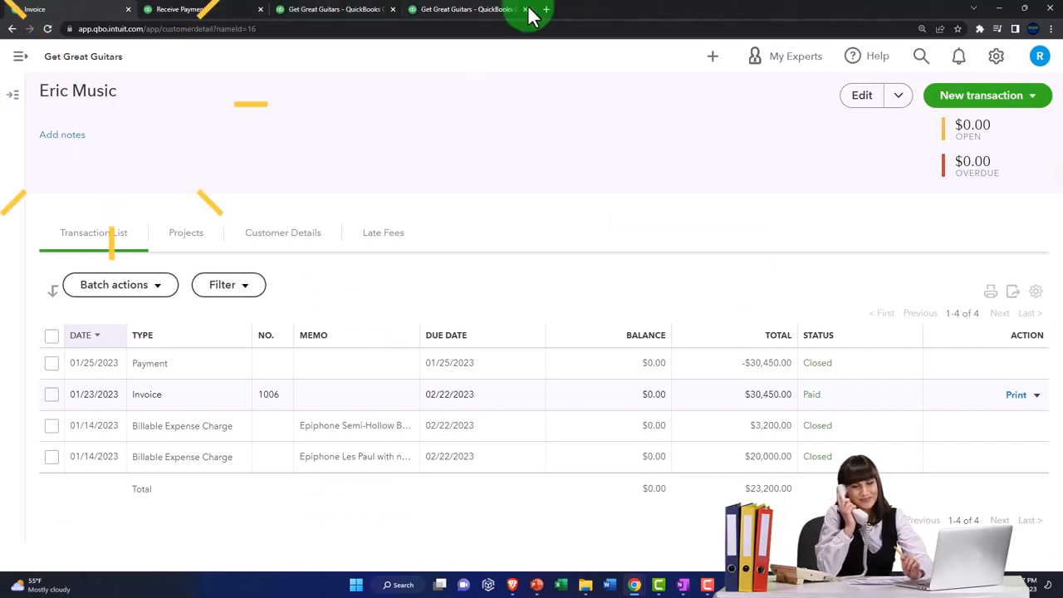
Start a new bank deposit from the + New menu.
click(713, 56)
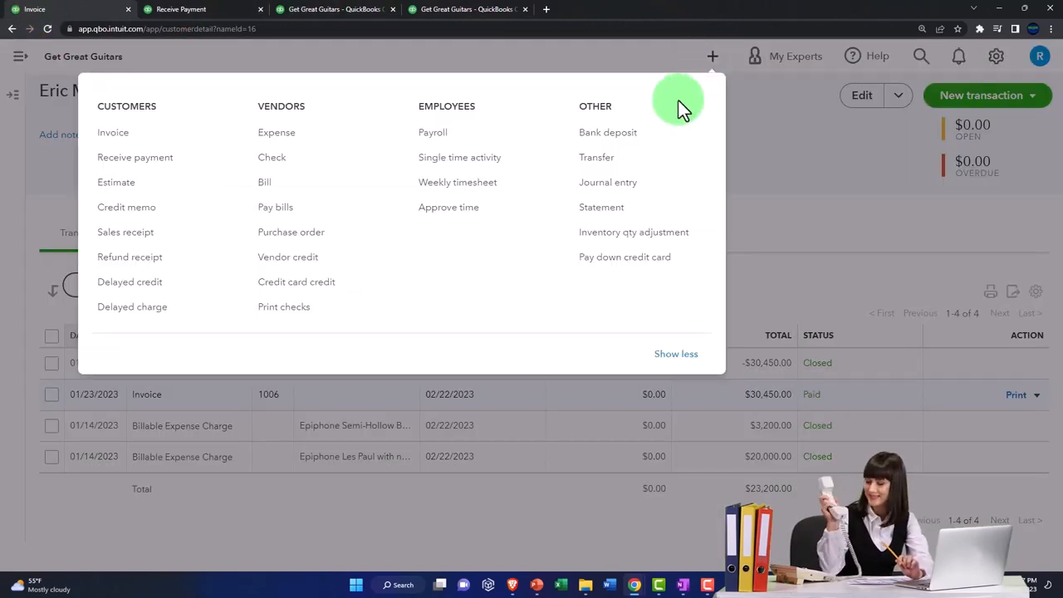
click(608, 132)
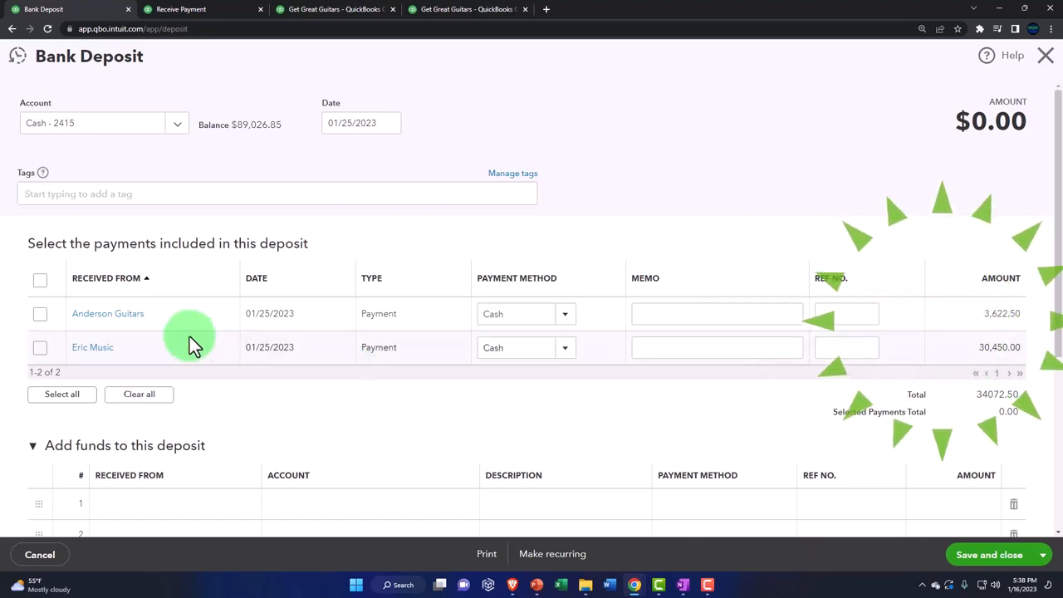
scroll(down, 3)
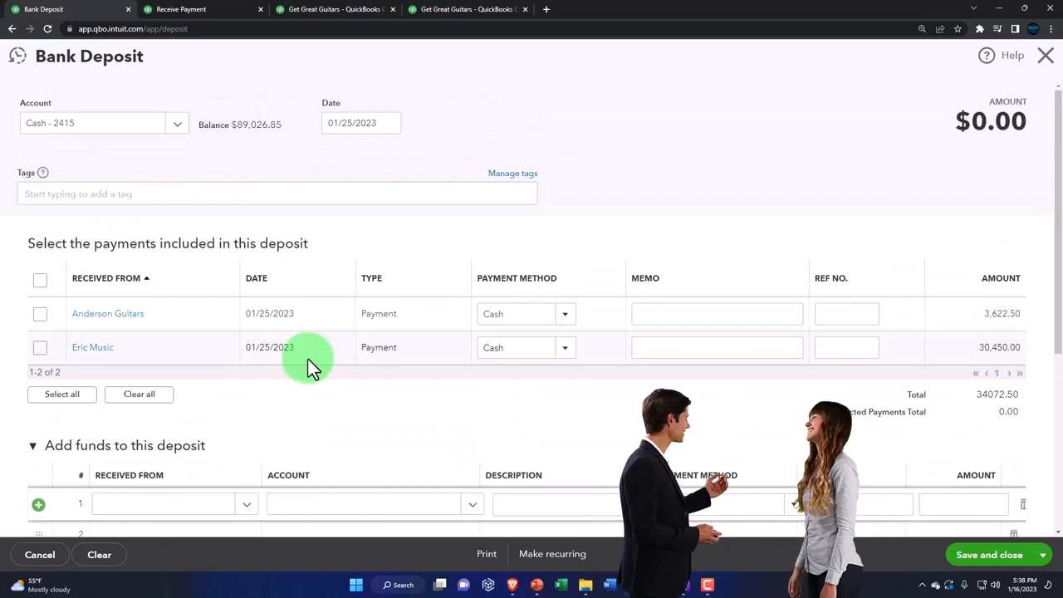
mouse_move(316, 324)
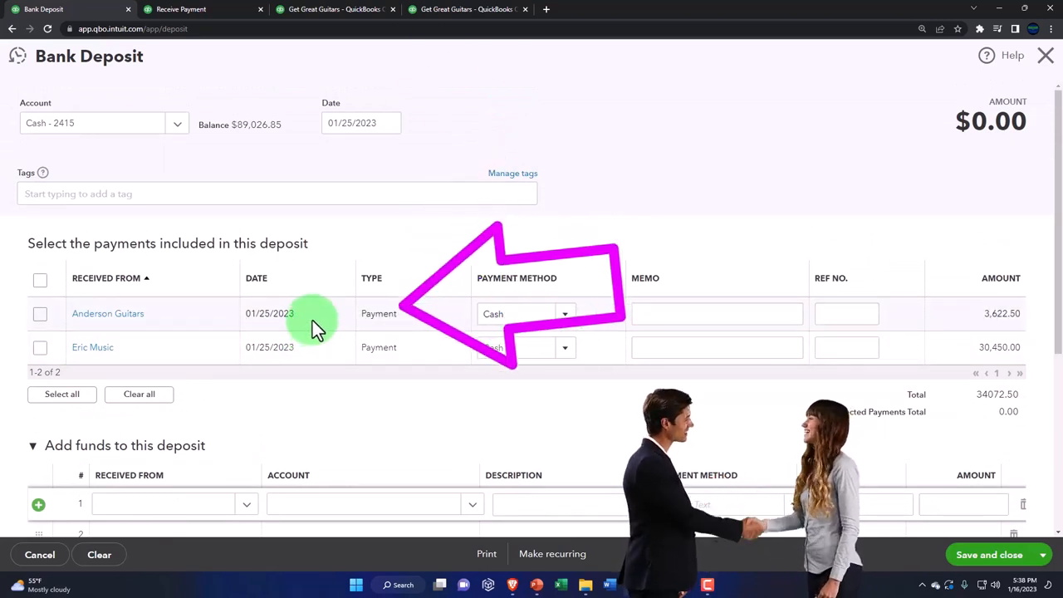
mouse_move(347, 347)
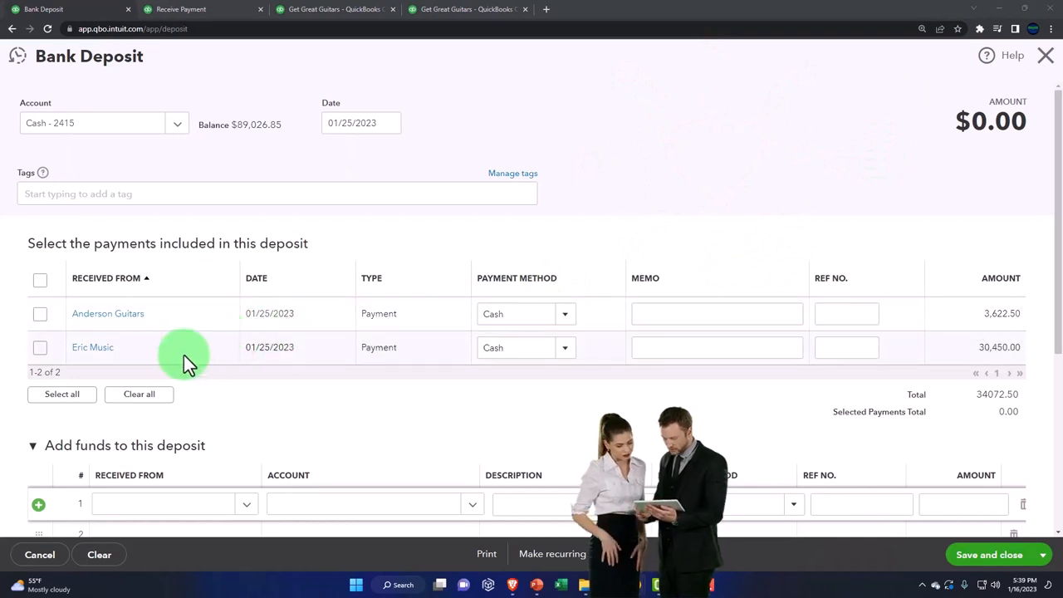
Select the Anderson Guitars and Eric Music payments, toggling Eric Music off and on.
click(40, 313)
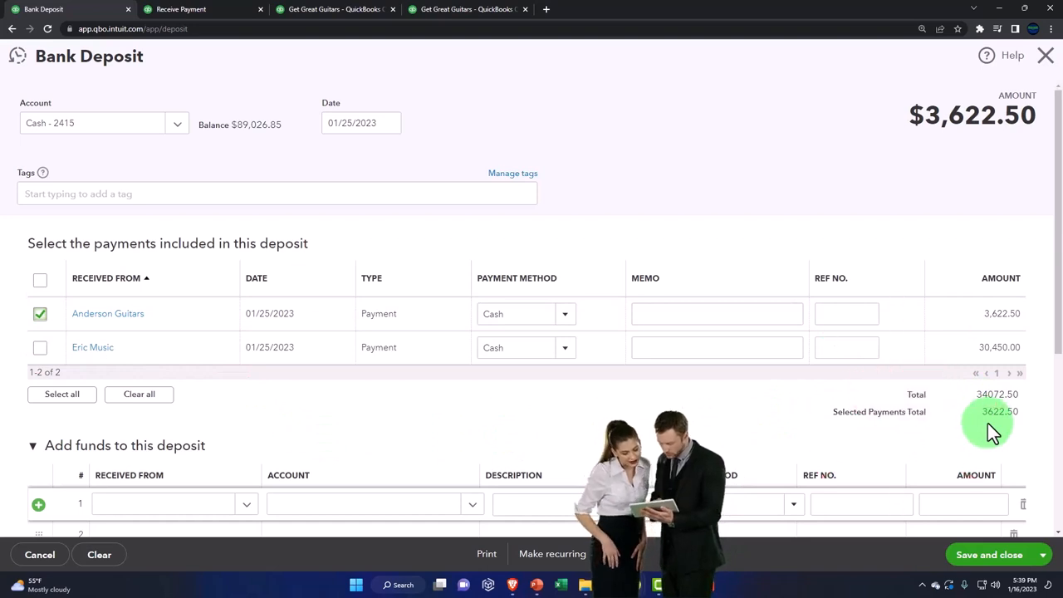
mouse_move(146, 353)
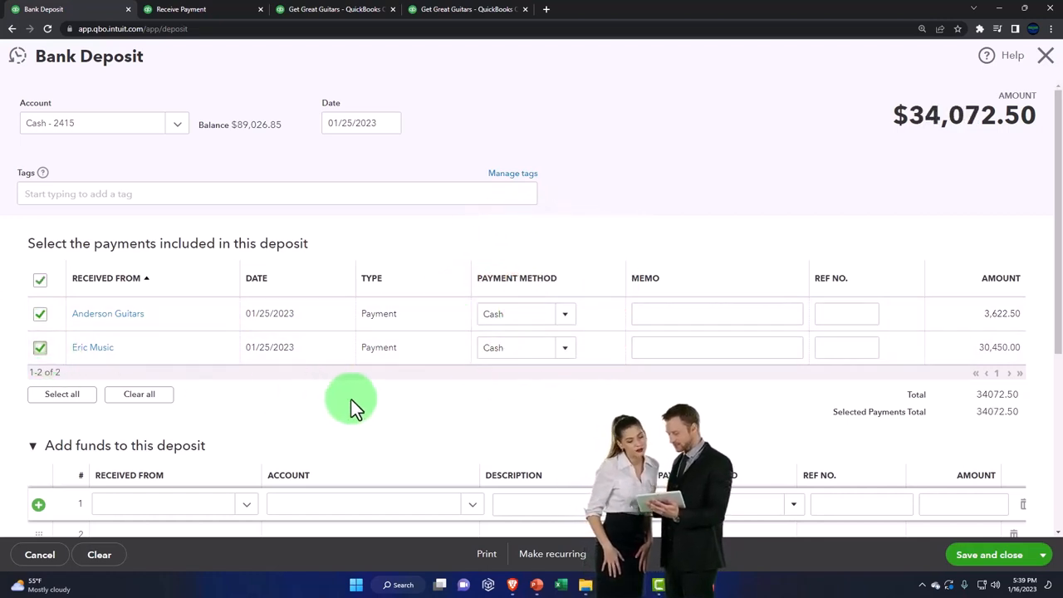
mouse_move(419, 411)
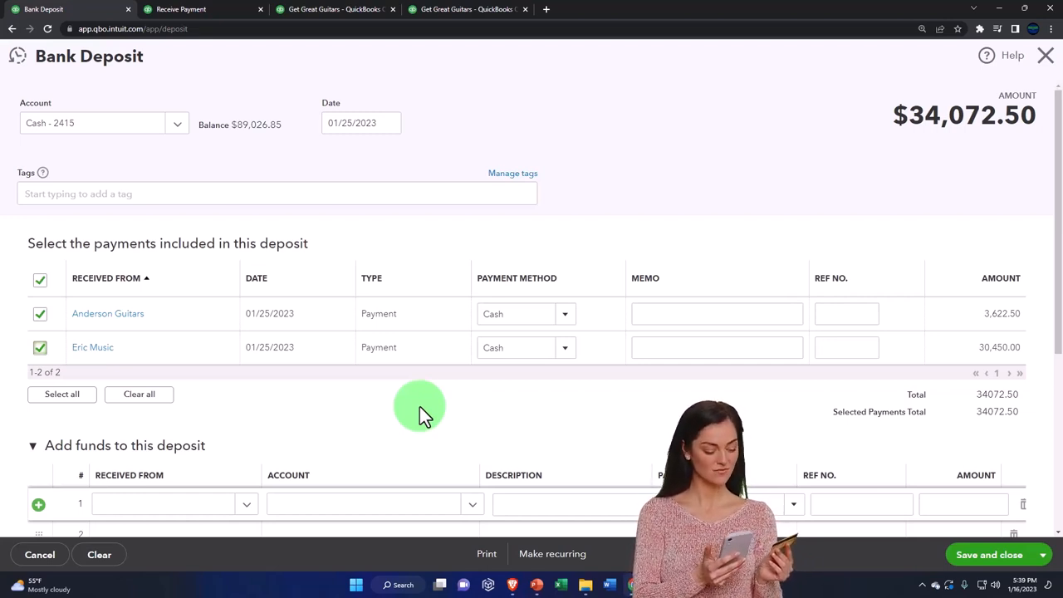
click(40, 347)
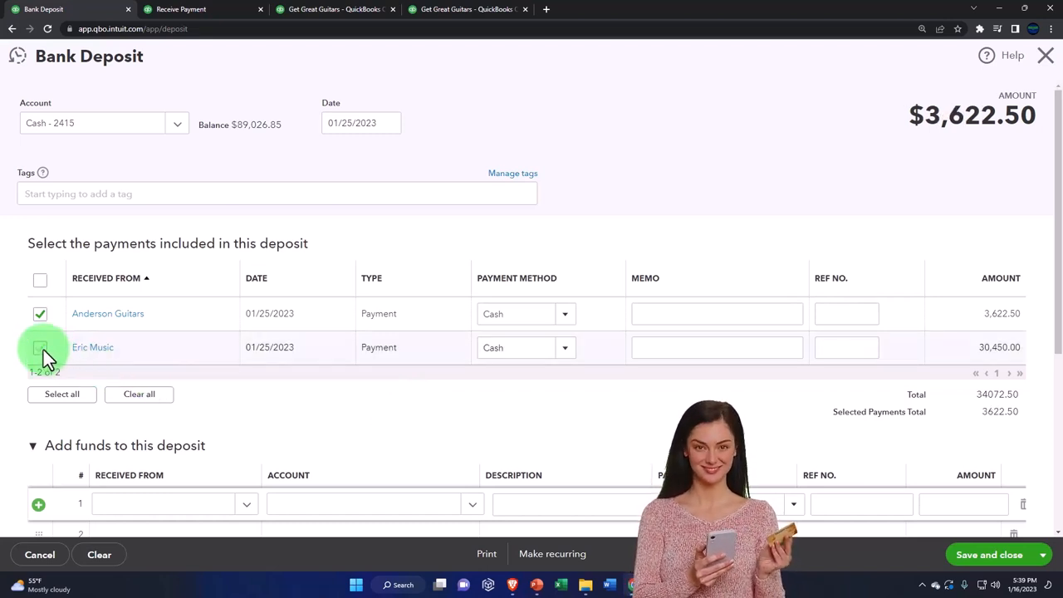
click(40, 347)
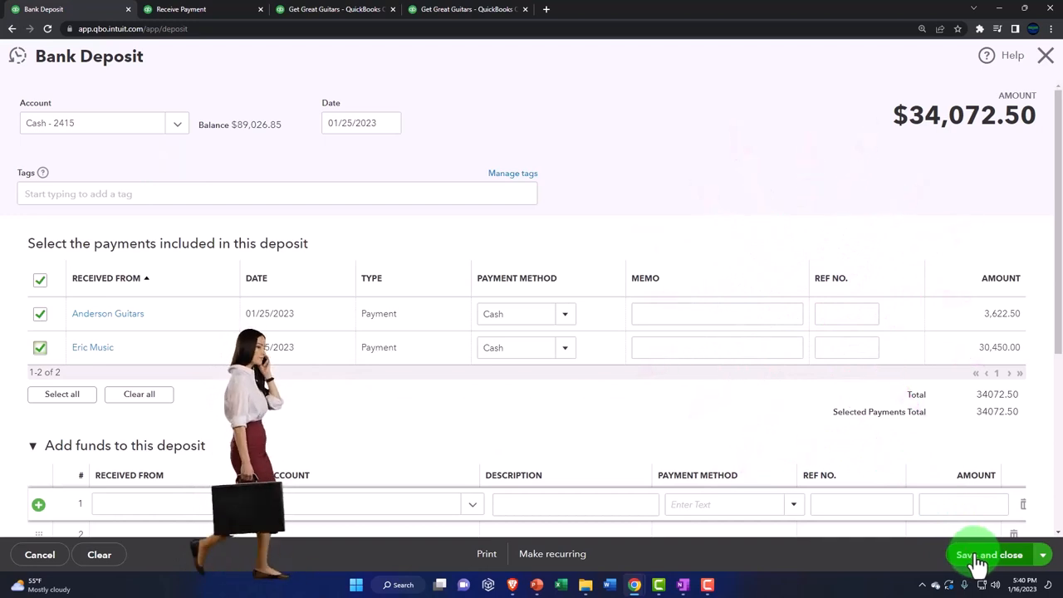
Save the deposit and open the Cash - 2415 transaction report from the Balance Sheet.
click(988, 554)
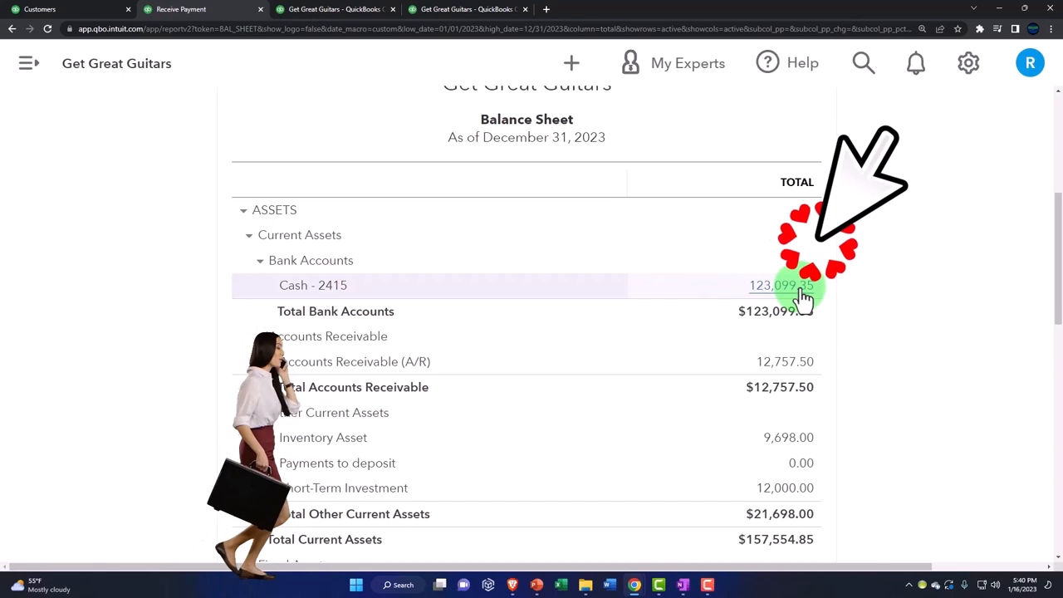
click(772, 285)
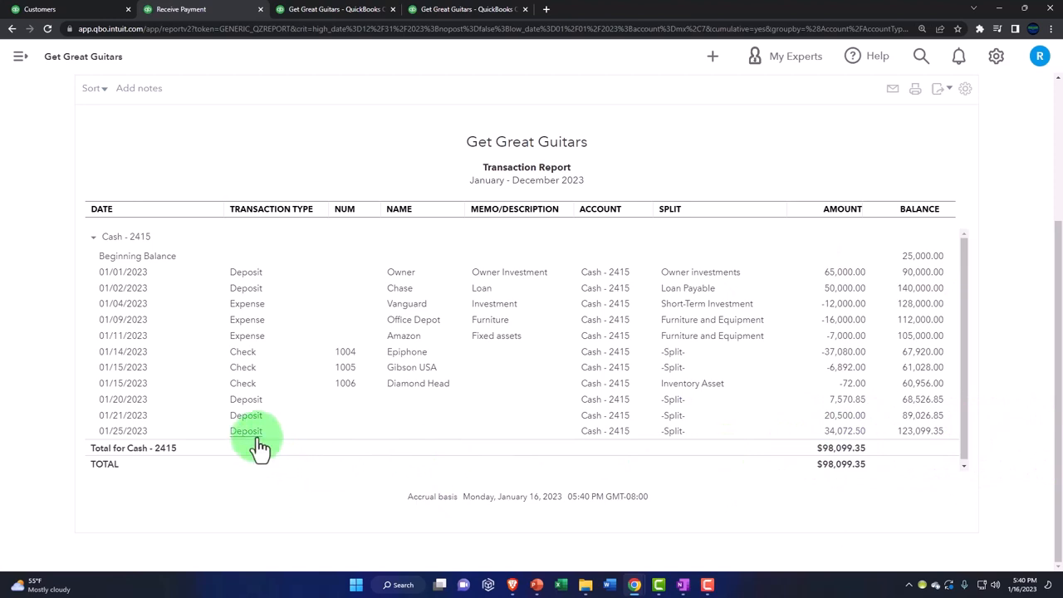
click(260, 447)
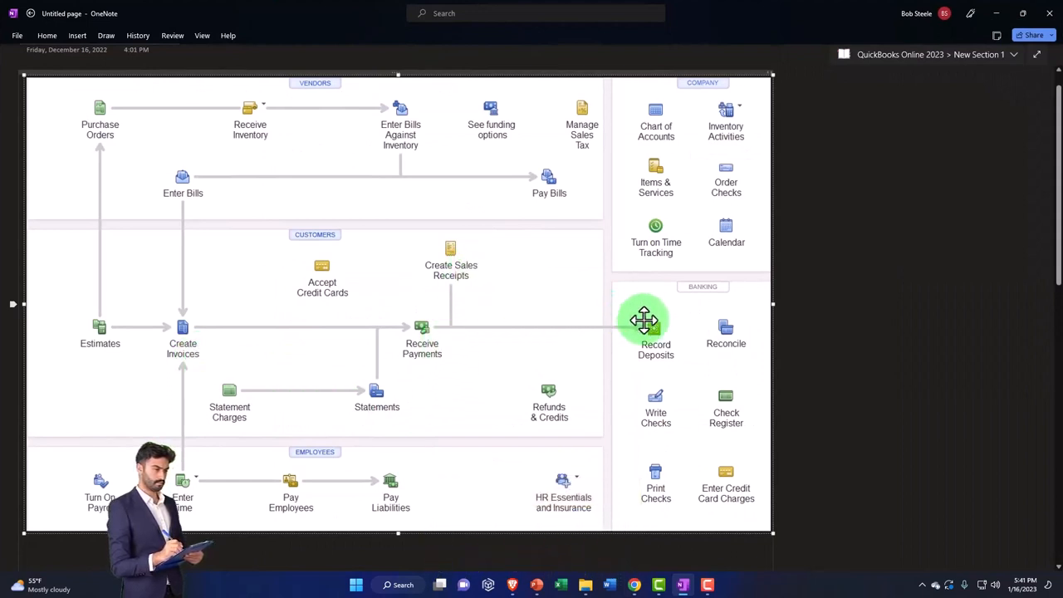
mouse_move(898, 109)
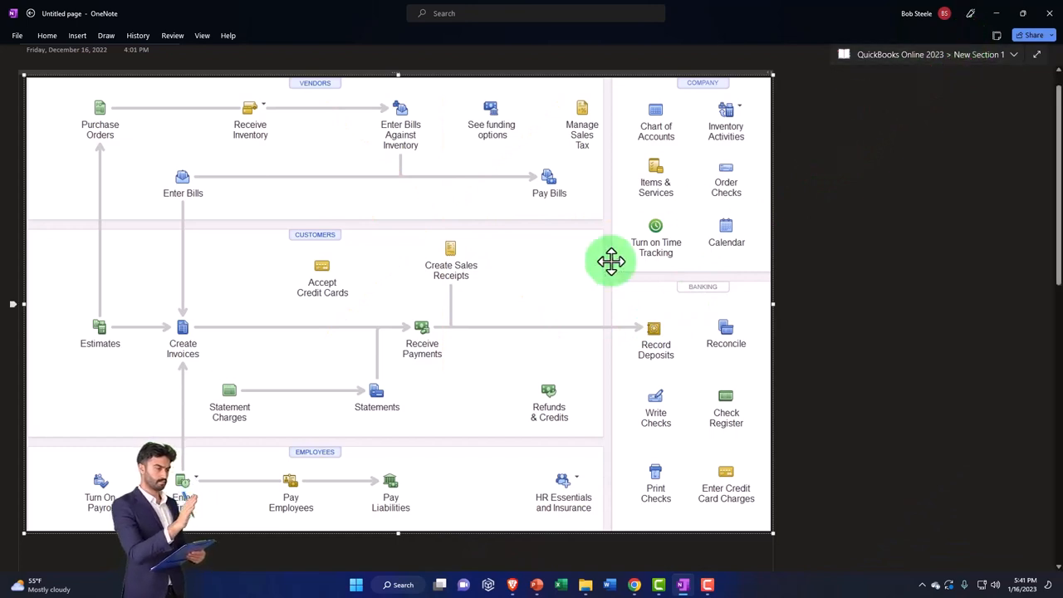
mouse_move(224, 355)
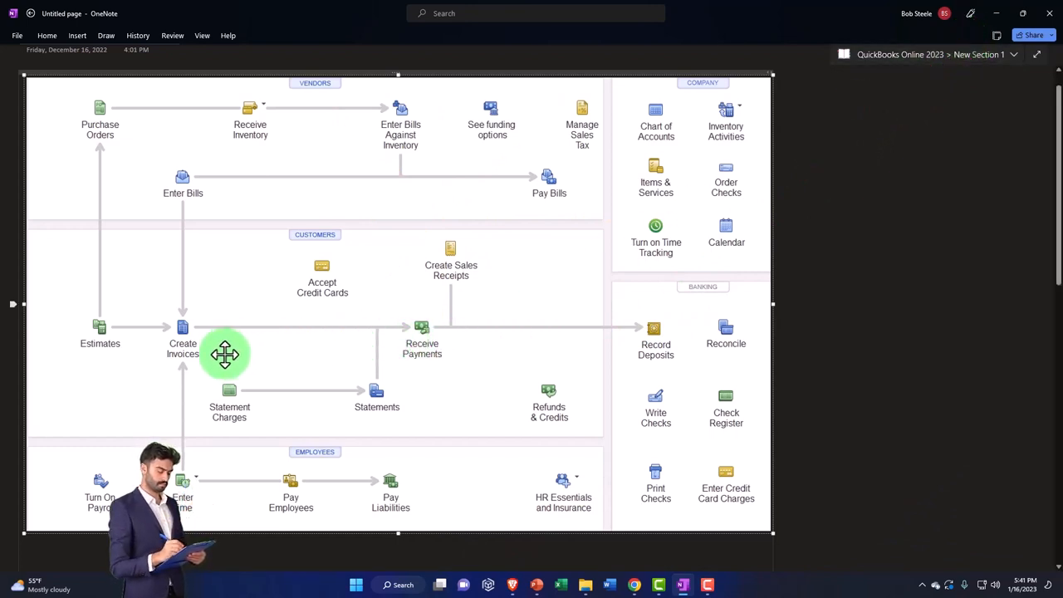